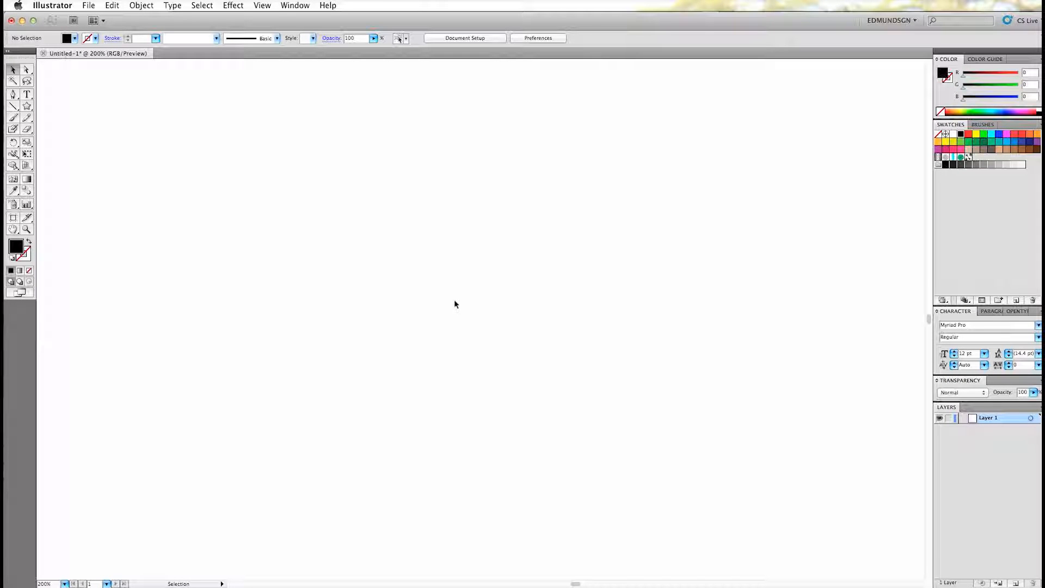
Draw a solid black five-pointed star near the centre with the Star tool
{"action": "left_click", "coordinate": [26, 107]}
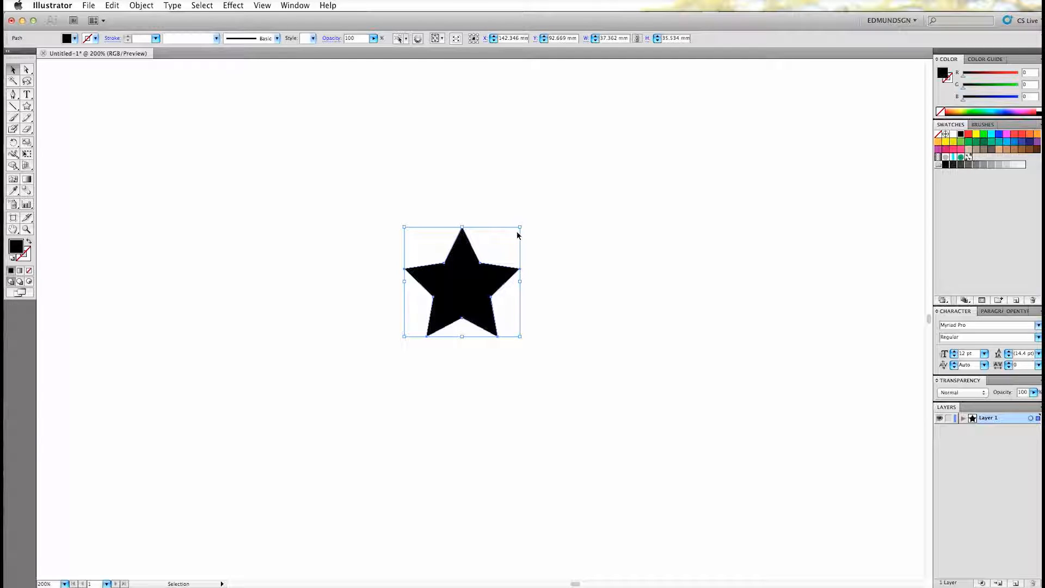
{"action": "mouse_move", "coordinate": [387, 160]}
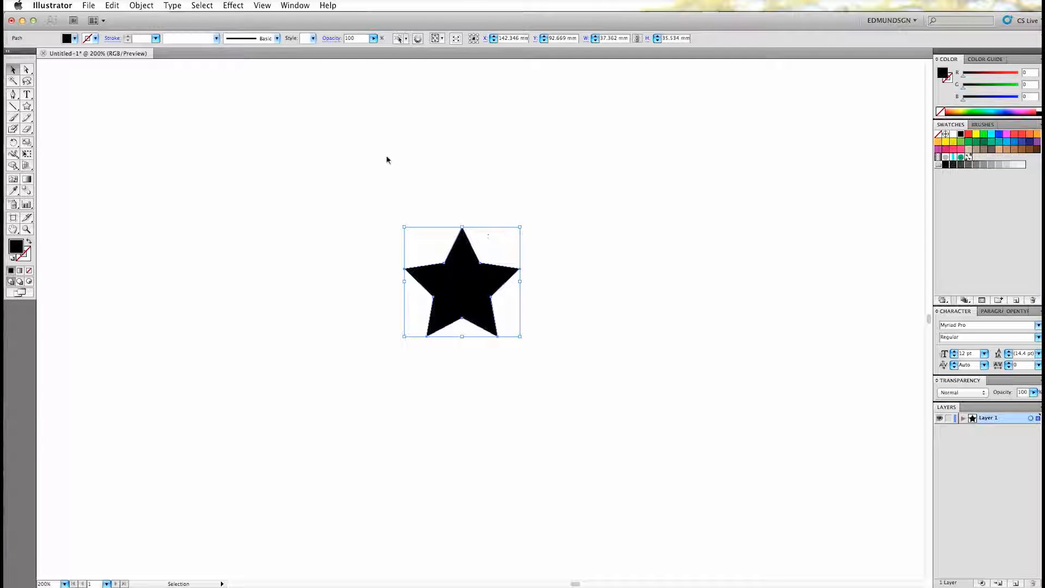
Apply a Round Corners effect with a 3 mm radius to the star, previewed then confirmed, and deselect it
{"action": "left_click", "coordinate": [233, 5]}
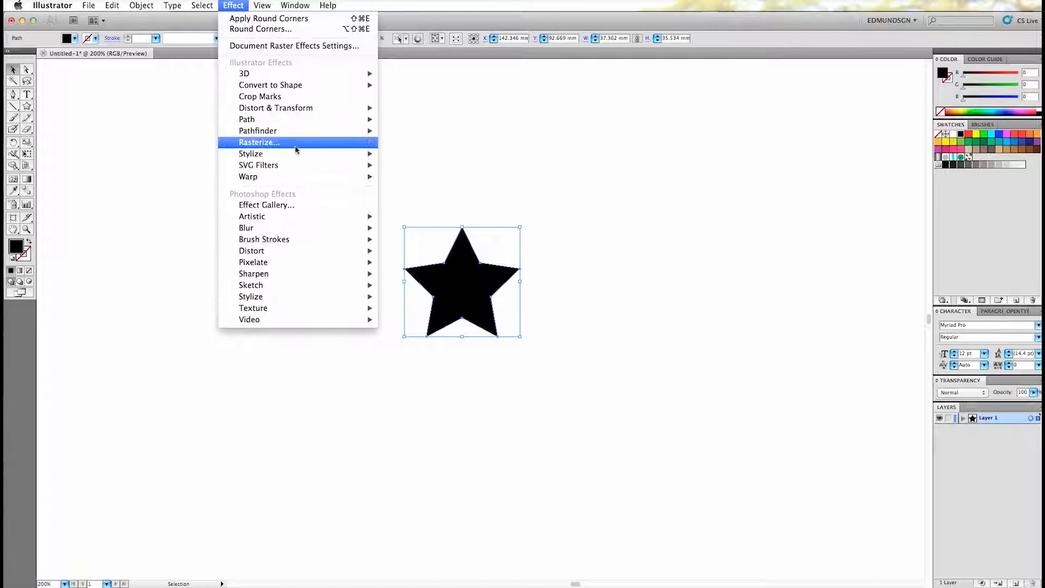
{"action": "mouse_move", "coordinate": [250, 153]}
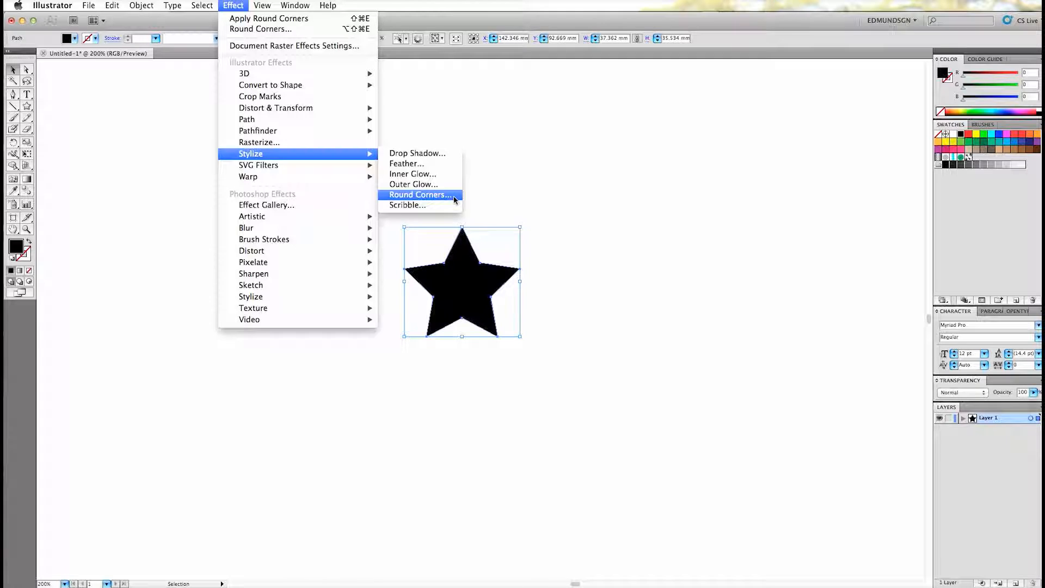
{"action": "left_click", "coordinate": [418, 195]}
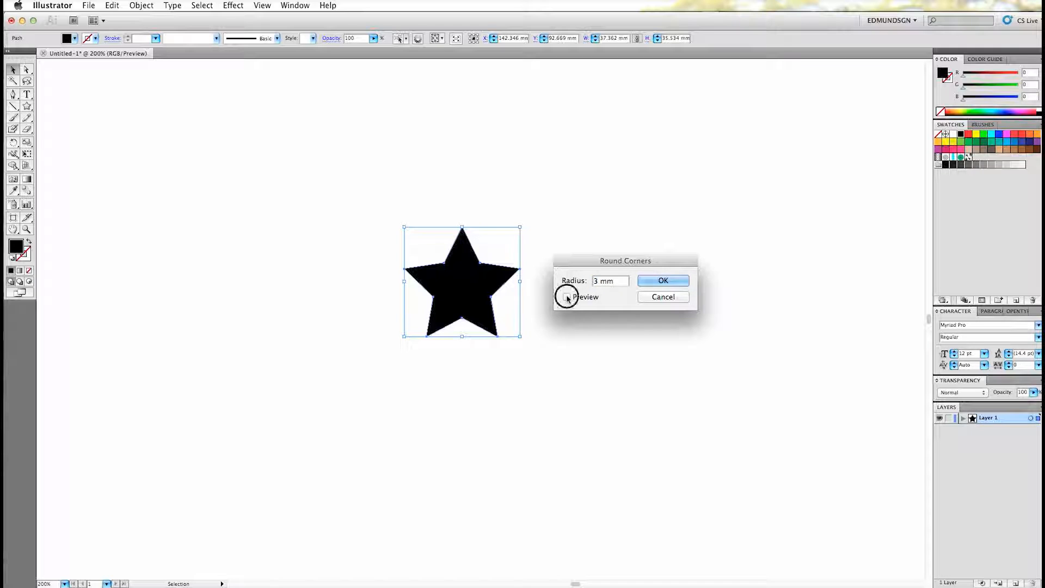
{"action": "left_click", "coordinate": [567, 296]}
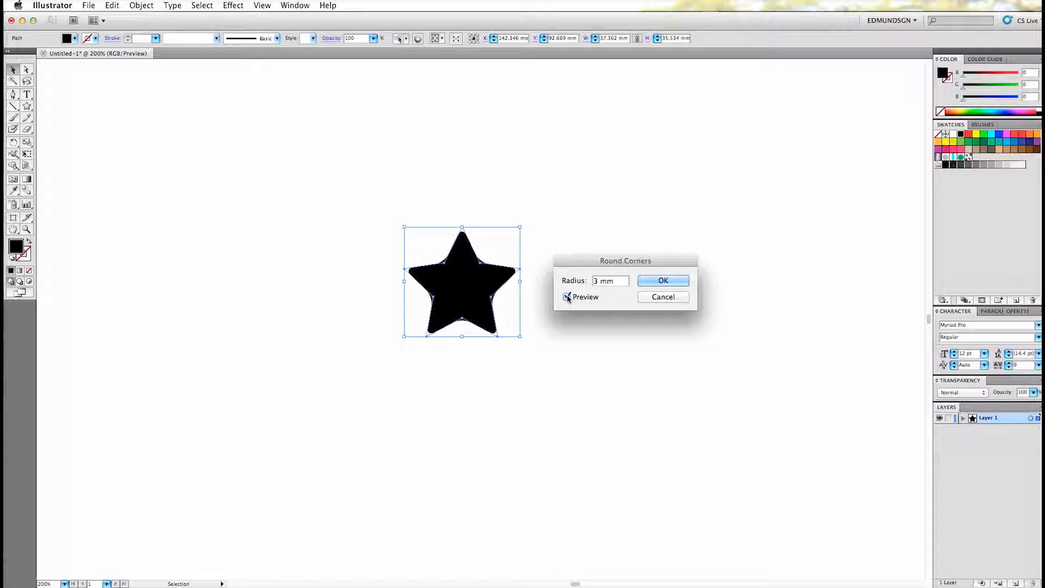
{"action": "left_click", "coordinate": [663, 280]}
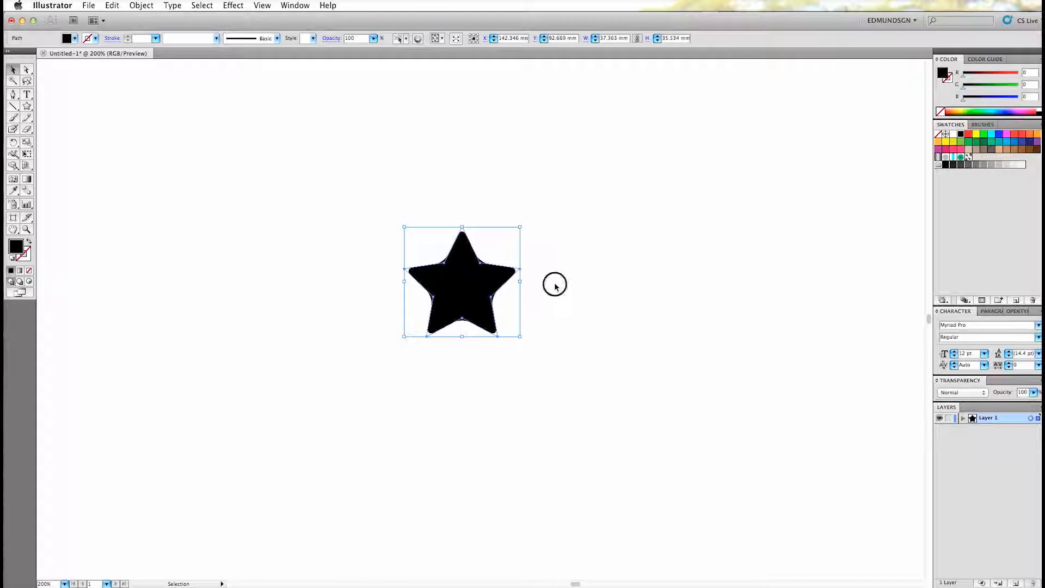
{"action": "left_click", "coordinate": [539, 272]}
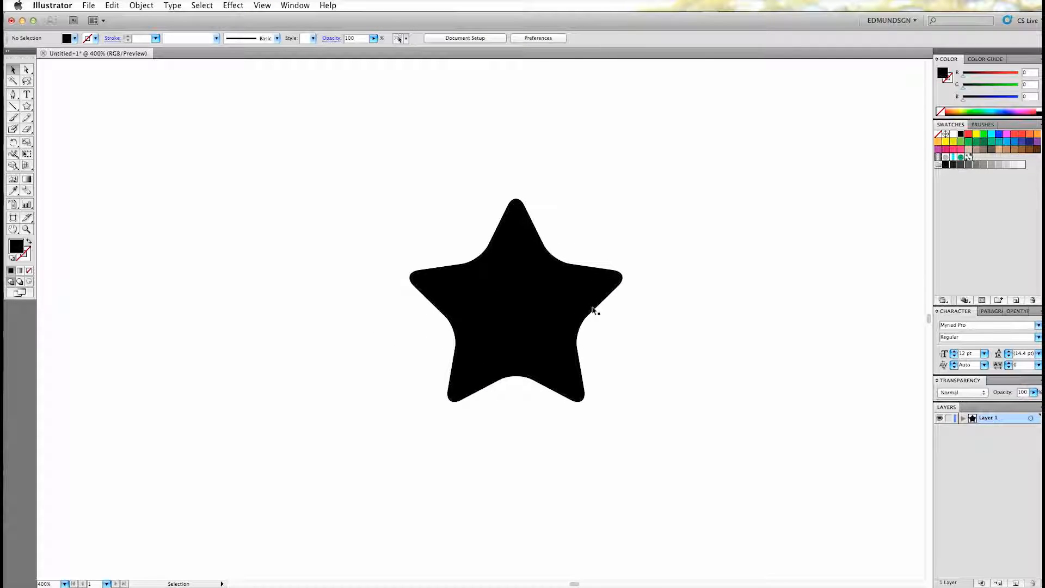
{"action": "mouse_move", "coordinate": [596, 343]}
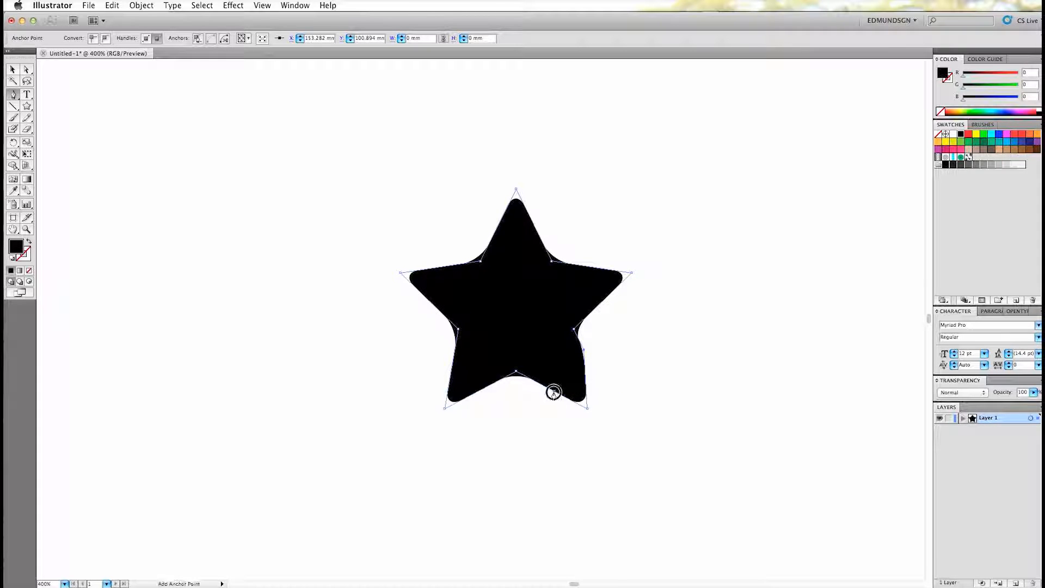
{"action": "left_click", "coordinate": [12, 70]}
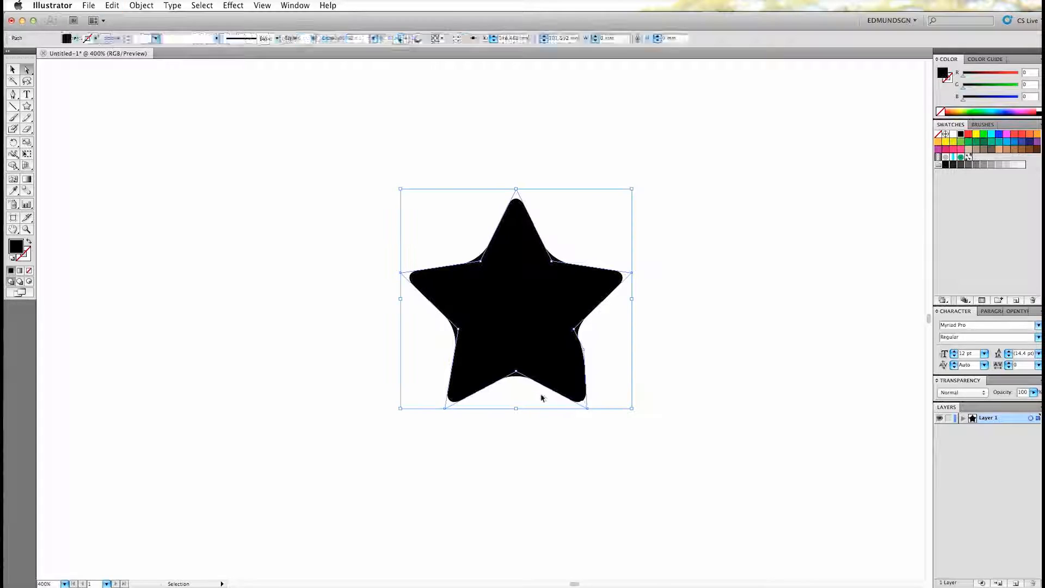
{"action": "left_click", "coordinate": [590, 379]}
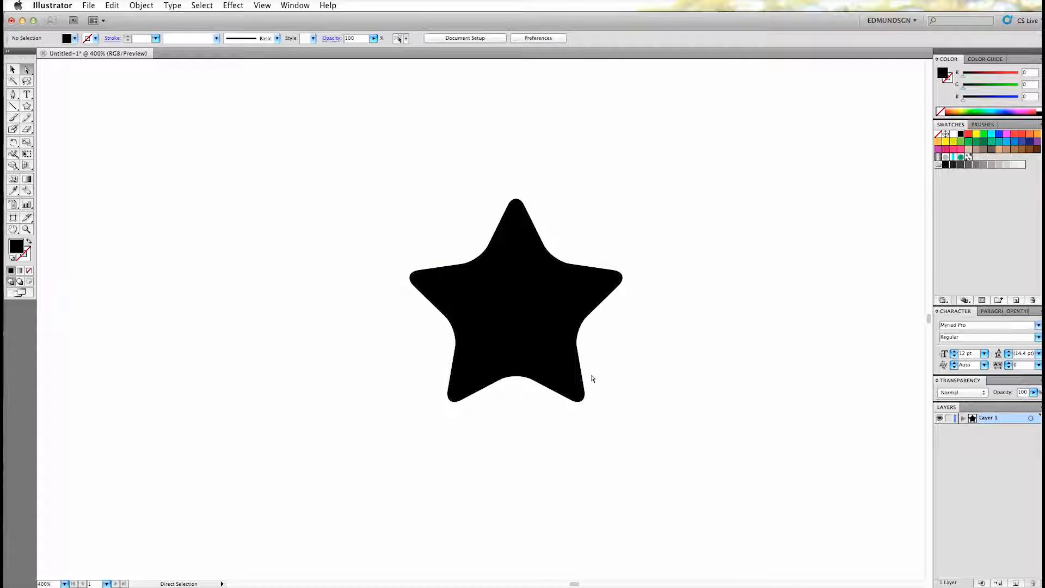
{"action": "left_click", "coordinate": [12, 70]}
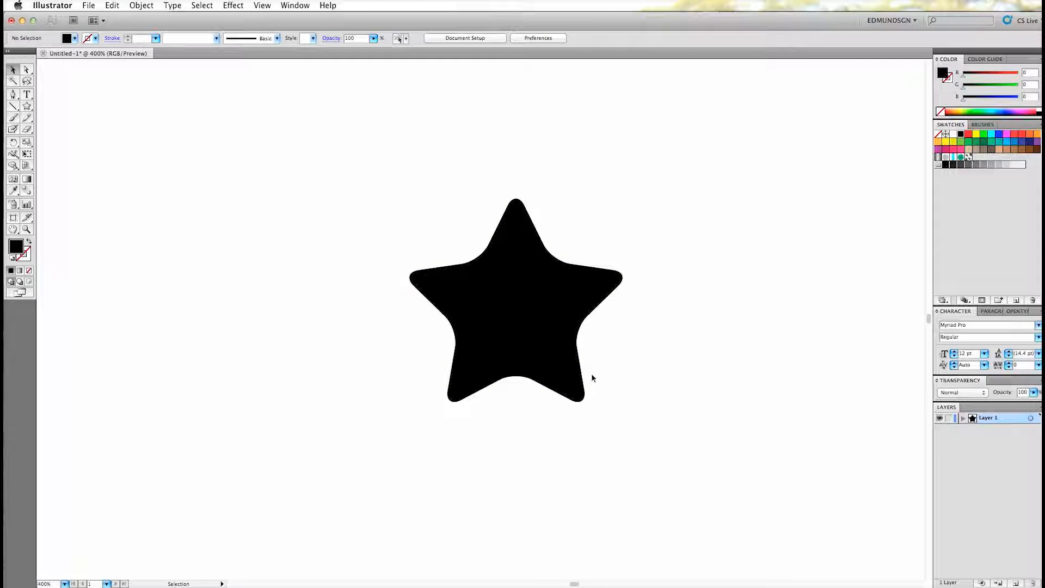
{"action": "left_click", "coordinate": [515, 300]}
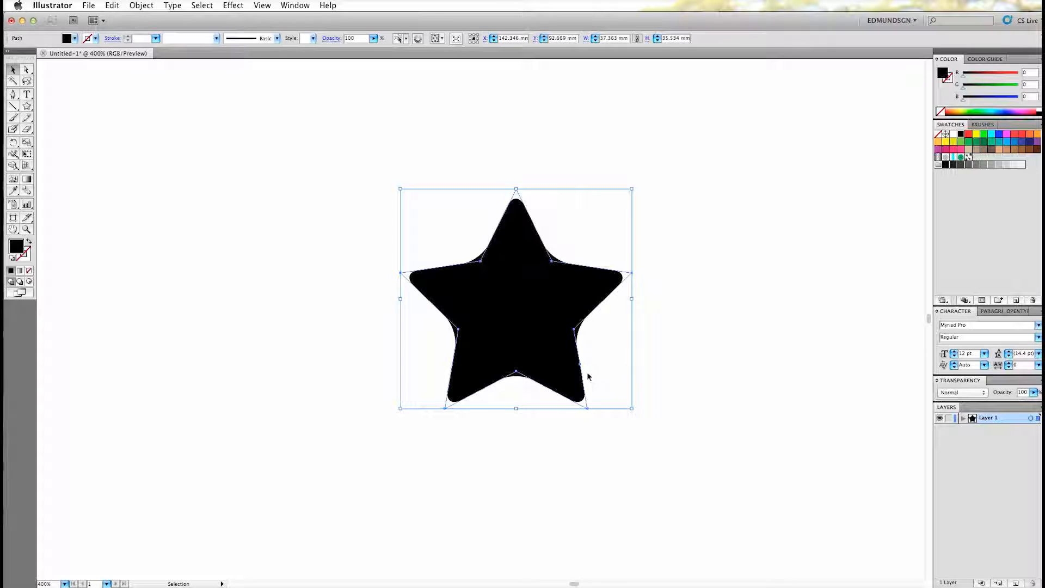
{"action": "mouse_move", "coordinate": [530, 358]}
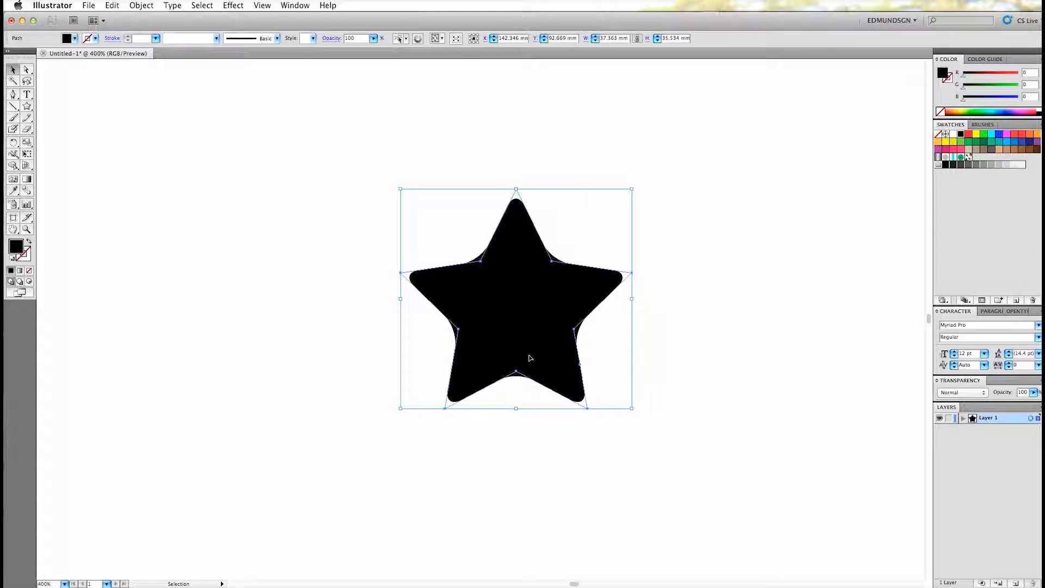
{"action": "left_click", "coordinate": [140, 6]}
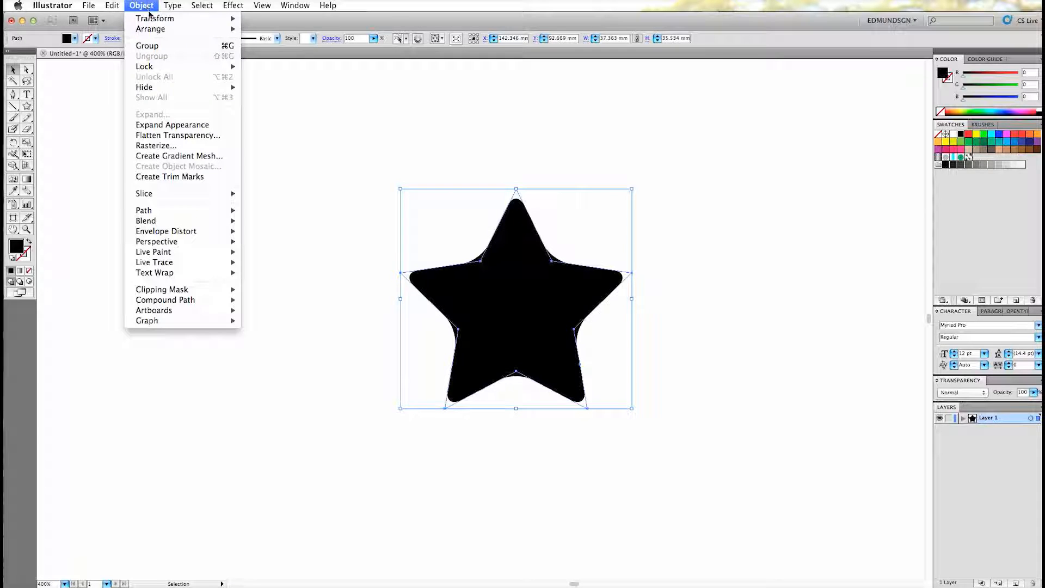
{"action": "mouse_move", "coordinate": [165, 231]}
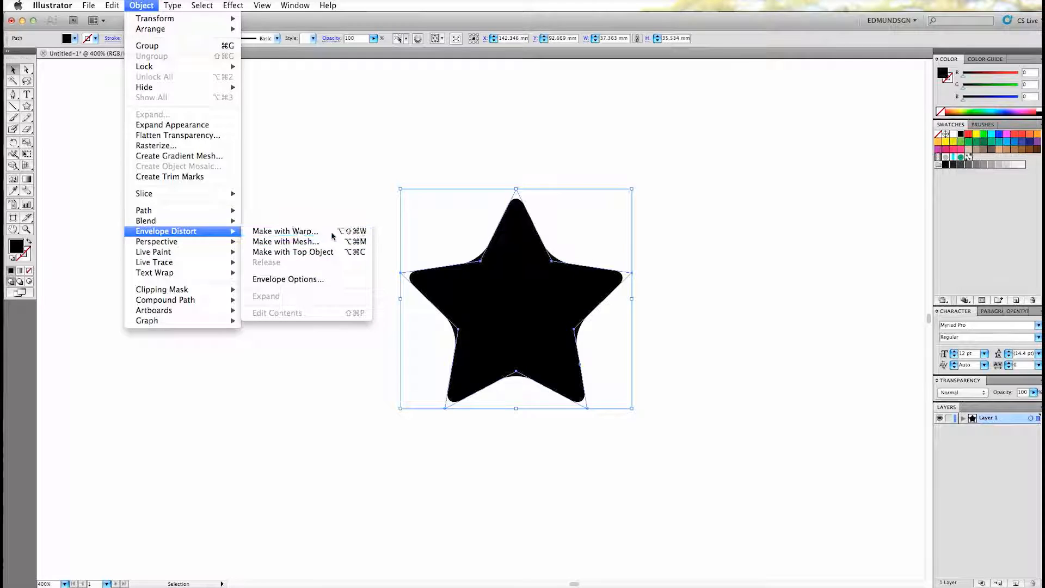
Wrap the rounded star in an arc warp envelope with 0 bend and 0 distortion
{"action": "left_click", "coordinate": [285, 231]}
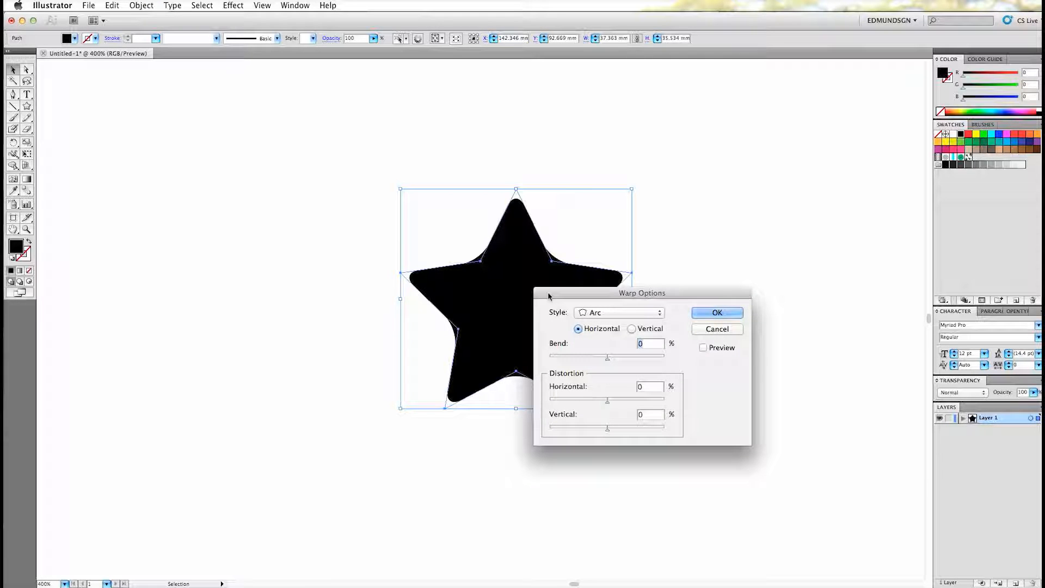
{"action": "mouse_move", "coordinate": [613, 364]}
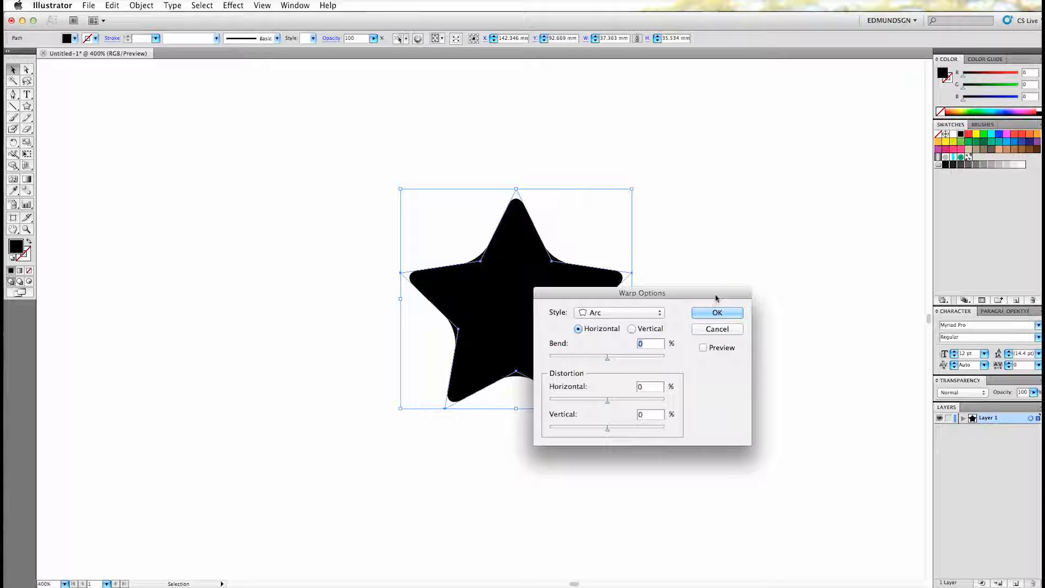
{"action": "left_click", "coordinate": [716, 313]}
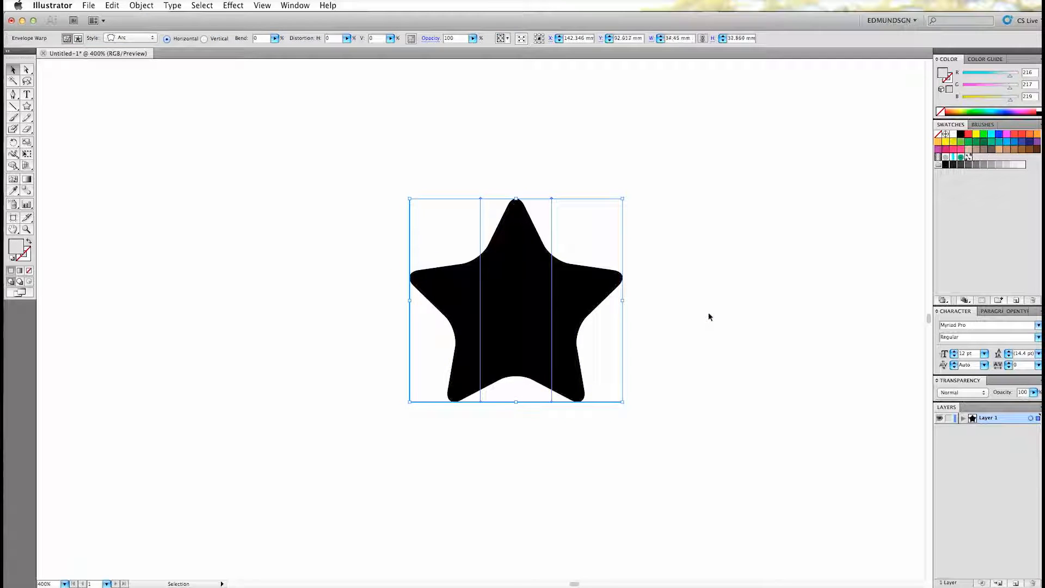
{"action": "left_click", "coordinate": [141, 6]}
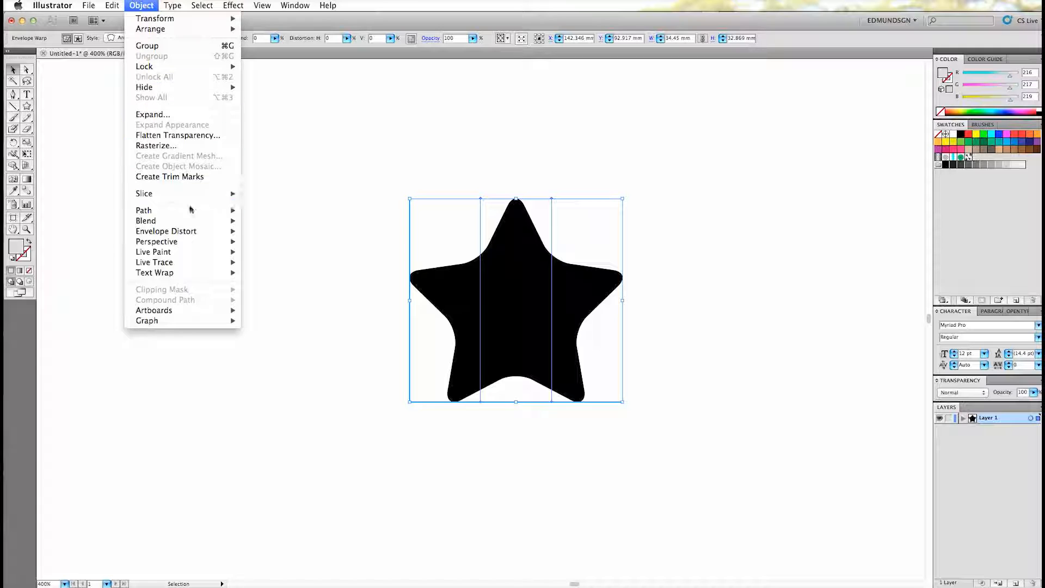
{"action": "mouse_move", "coordinate": [166, 230]}
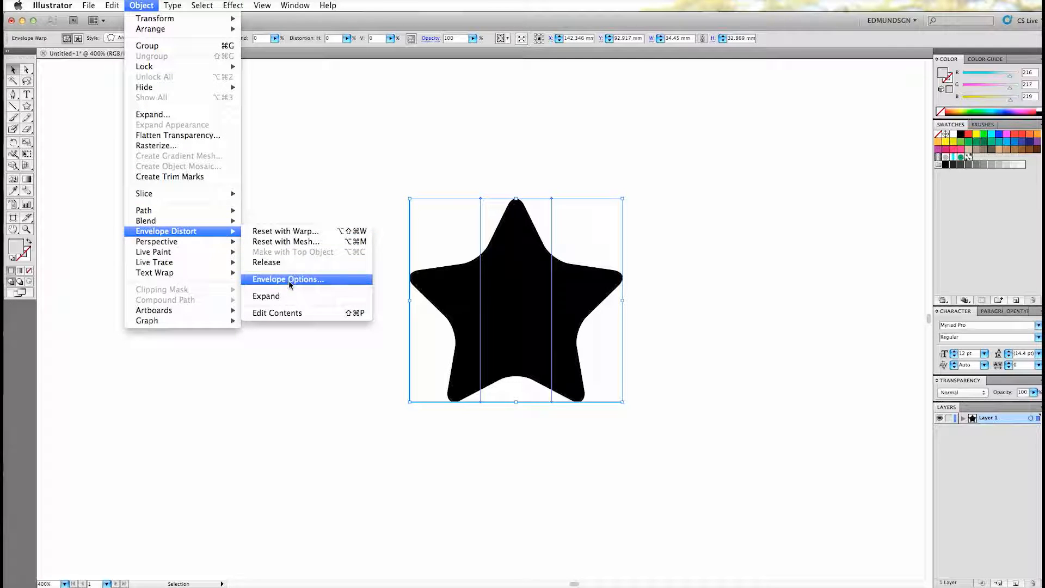
Expand the envelope into a plain editable path and return to the Selection tool
{"action": "left_click", "coordinate": [266, 296]}
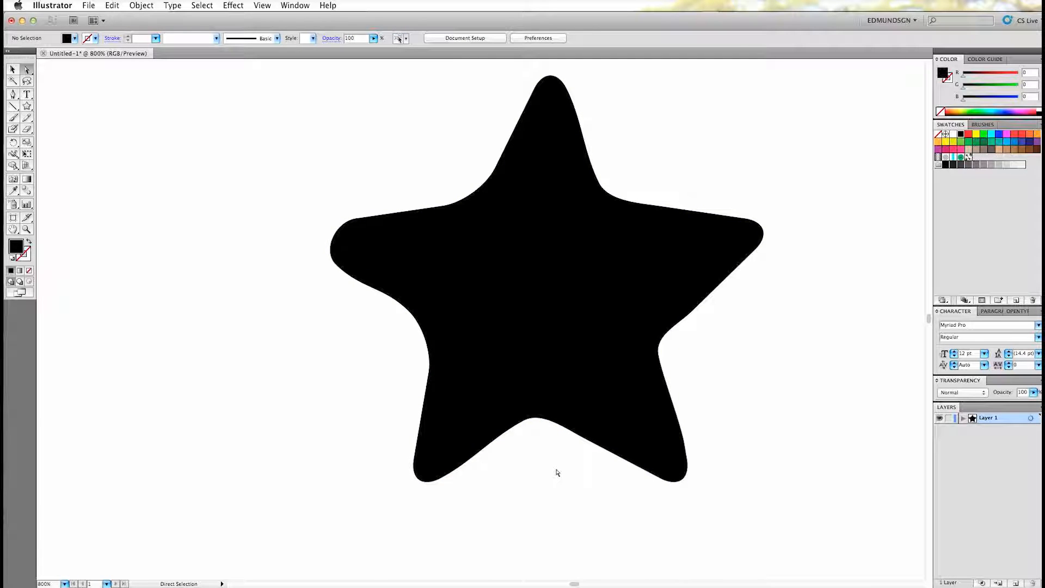
{"action": "left_click", "coordinate": [12, 70]}
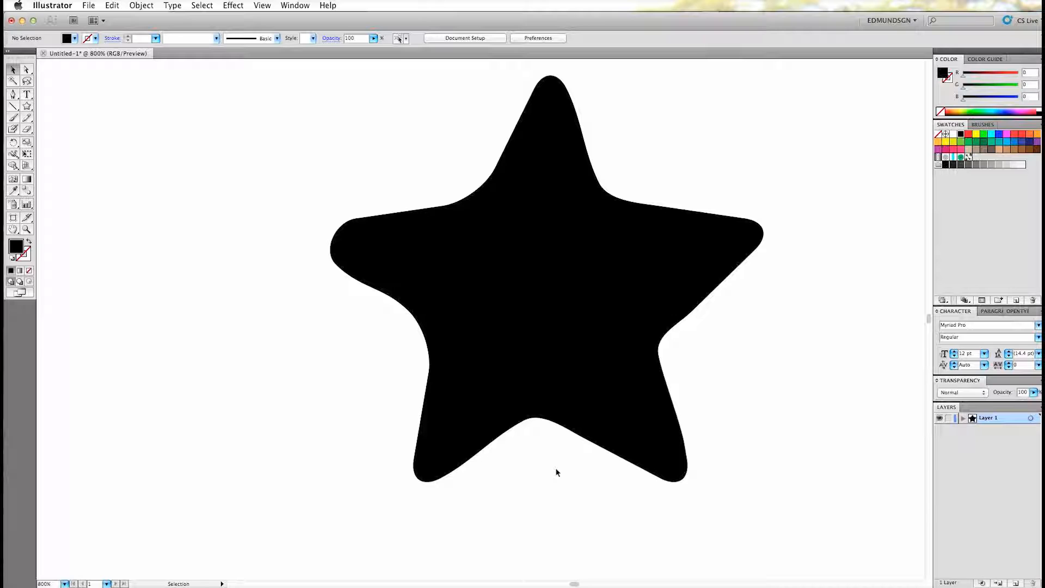